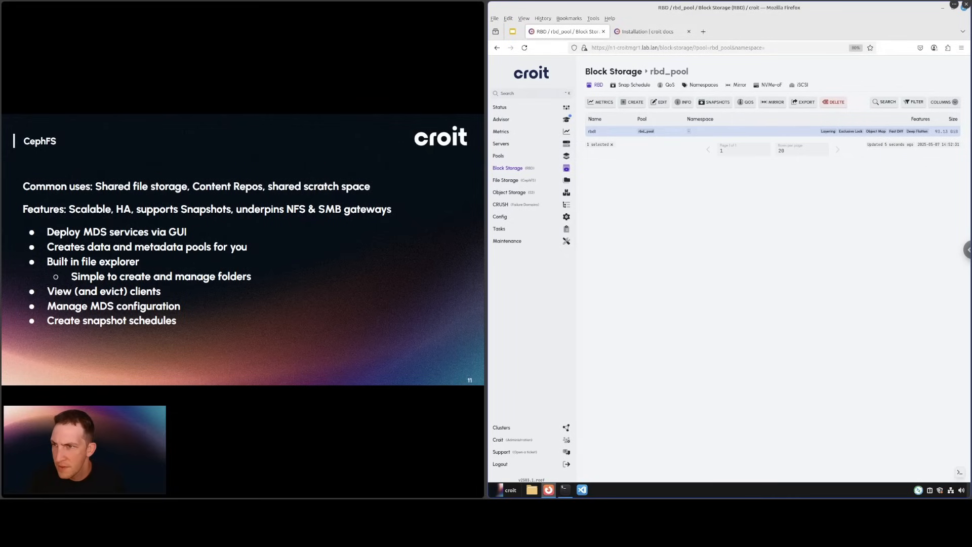
Step: From File Storage, select hosts n1, n2 and n3 and deploy three metadata servers
click(505, 180)
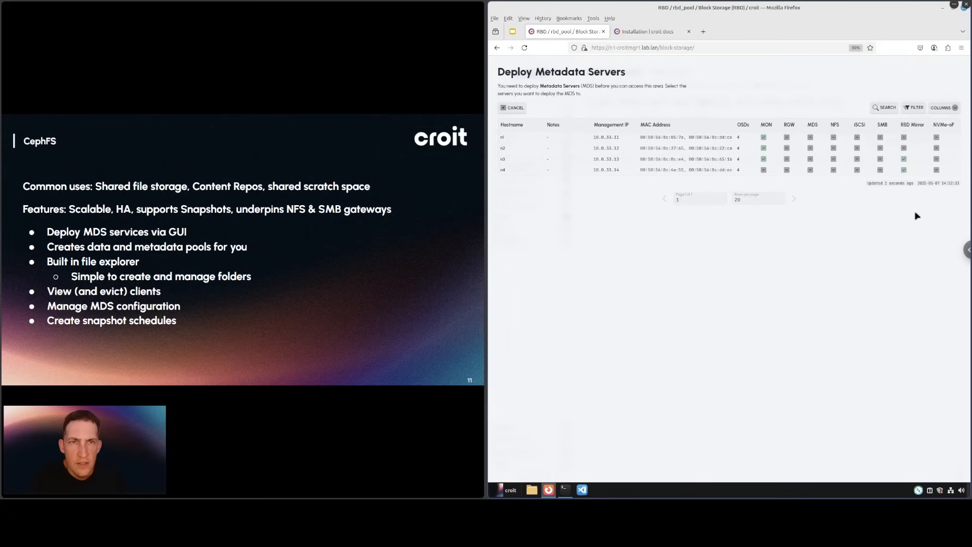
mouse_move(886, 258)
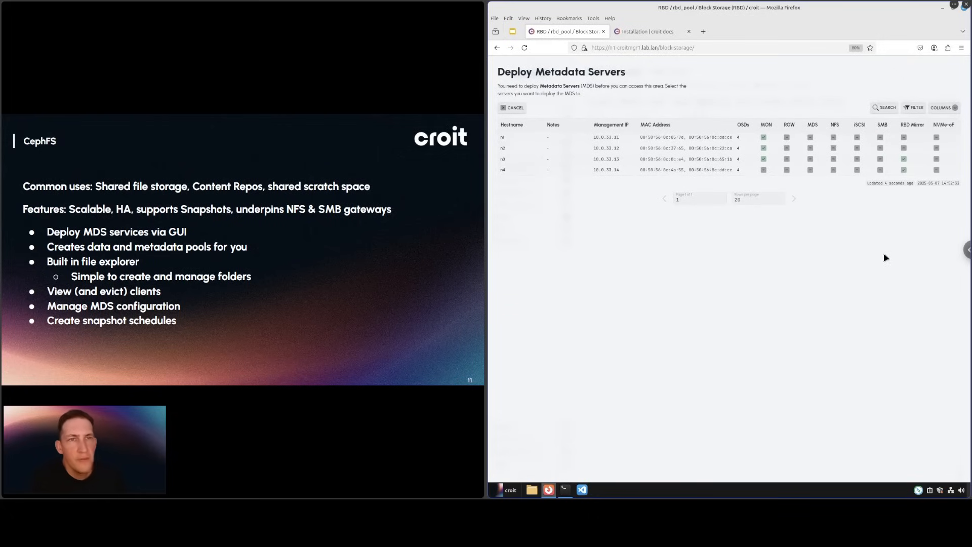
mouse_move(894, 255)
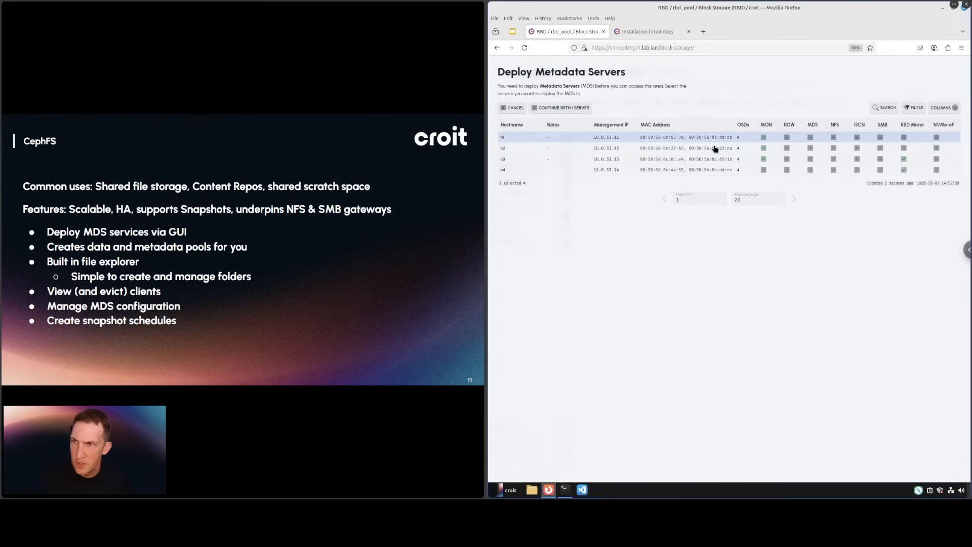
click(609, 148)
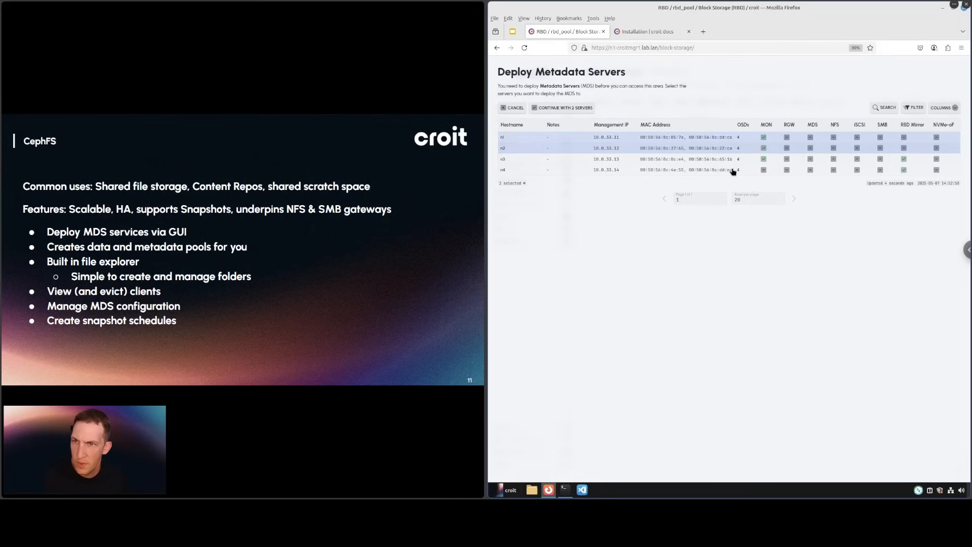
click(503, 158)
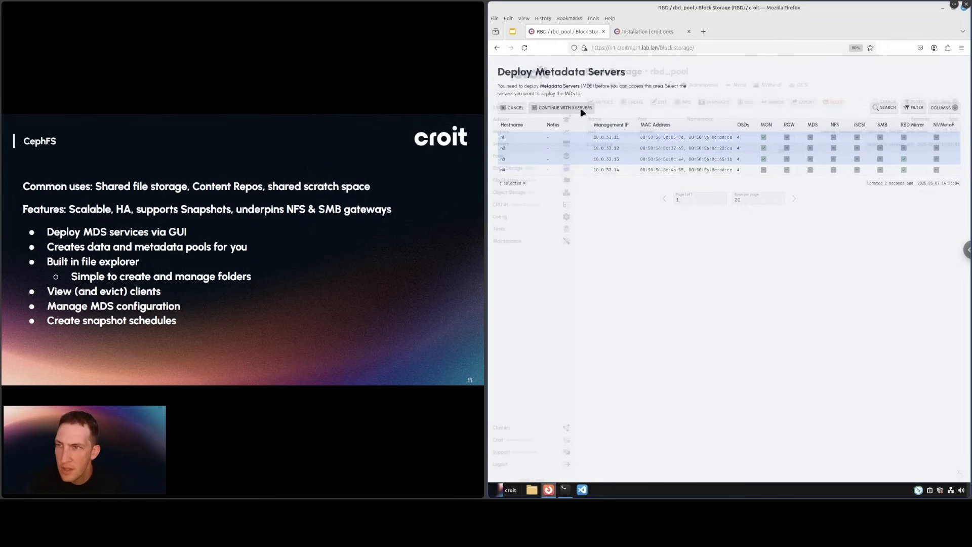
click(563, 107)
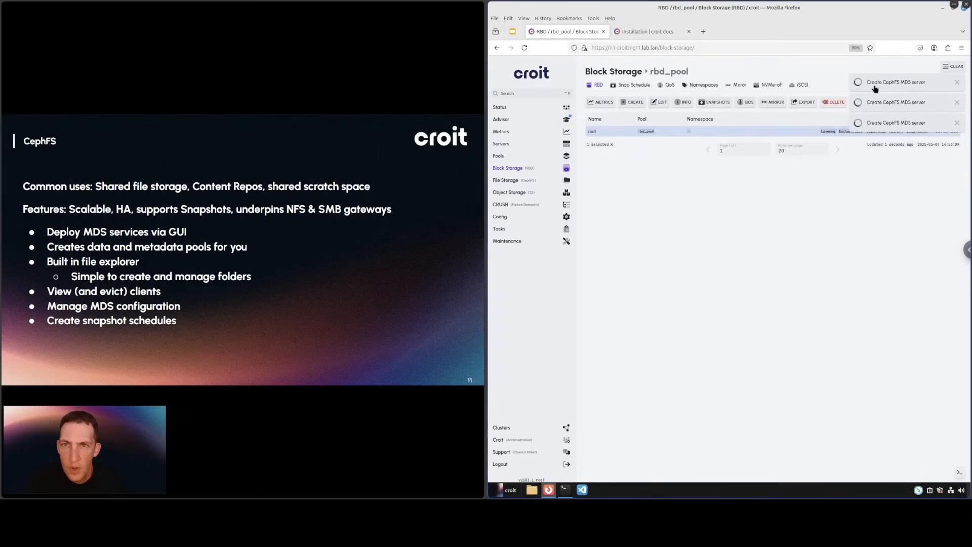
mouse_move(908, 88)
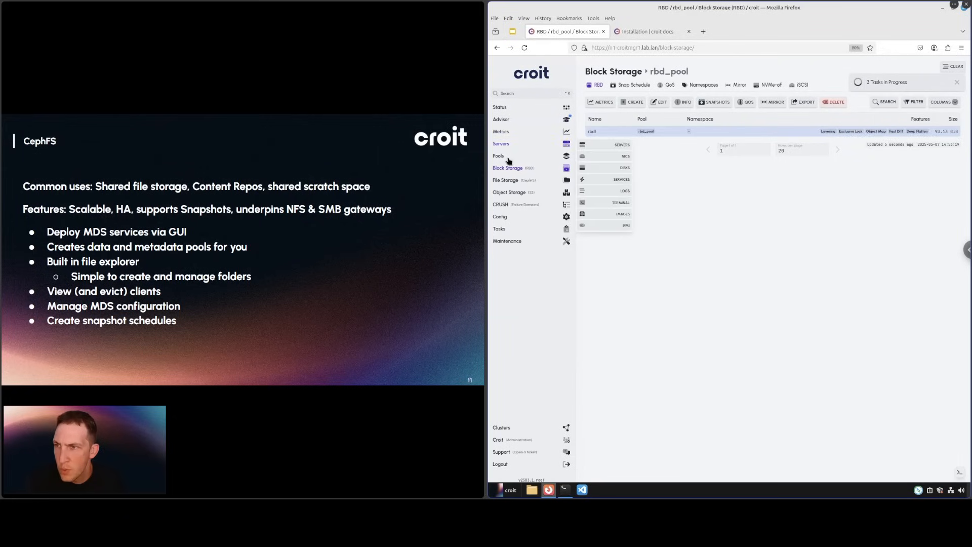
Step: Open the Pools list to inspect the cephfs_data and cephfs_metadata pools
click(498, 156)
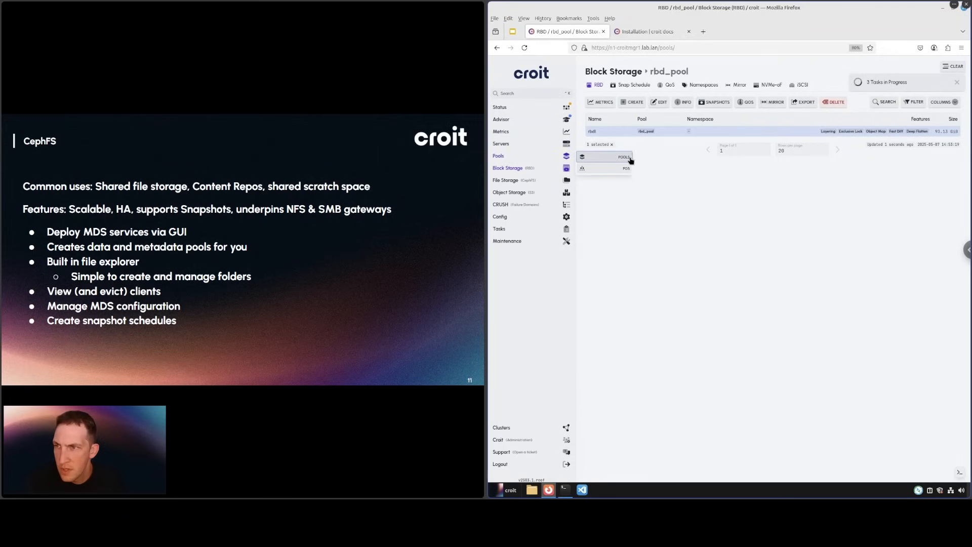
click(624, 156)
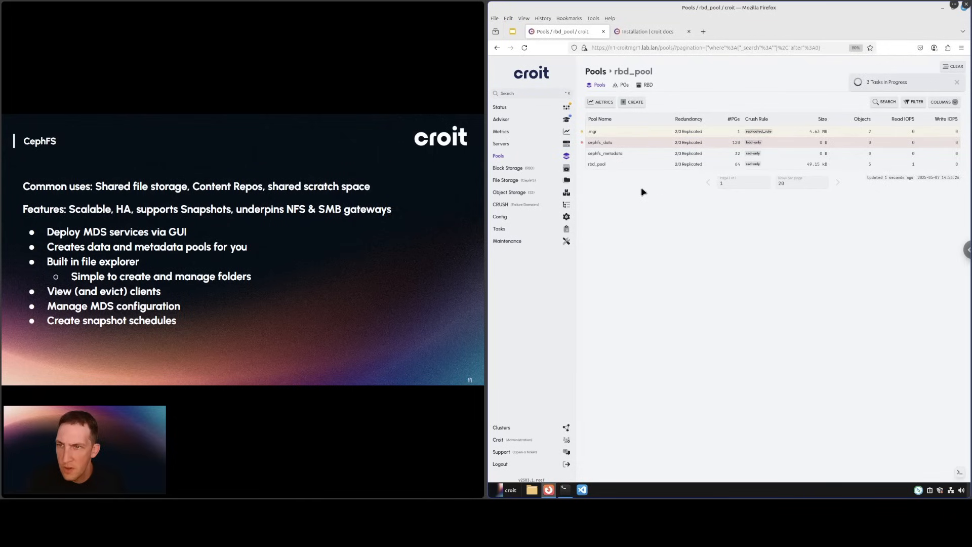
click(505, 180)
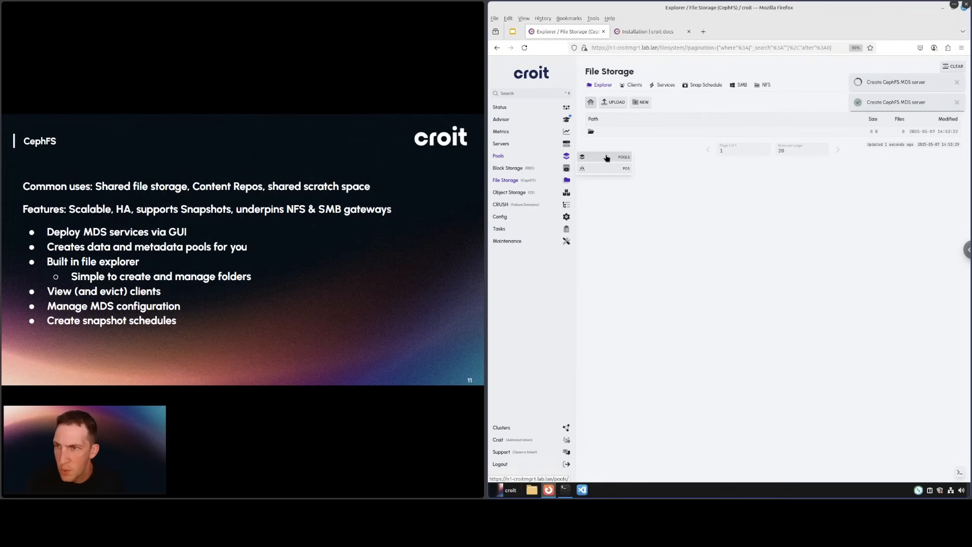
click(605, 156)
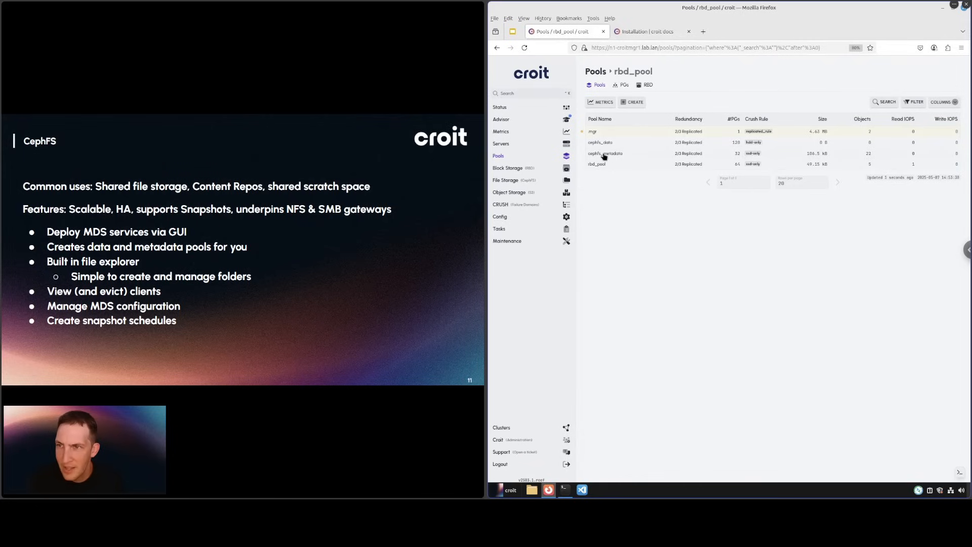
mouse_move(731, 166)
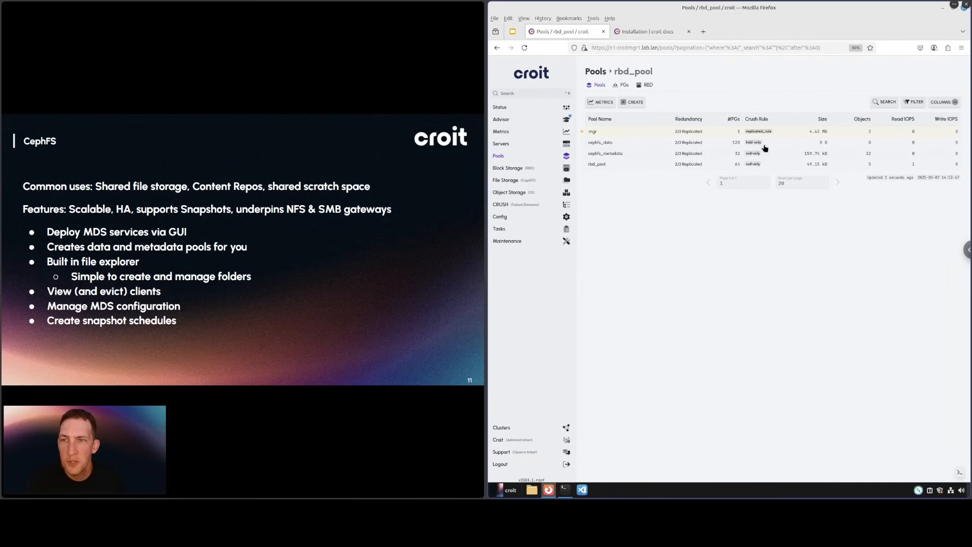
mouse_move(747, 148)
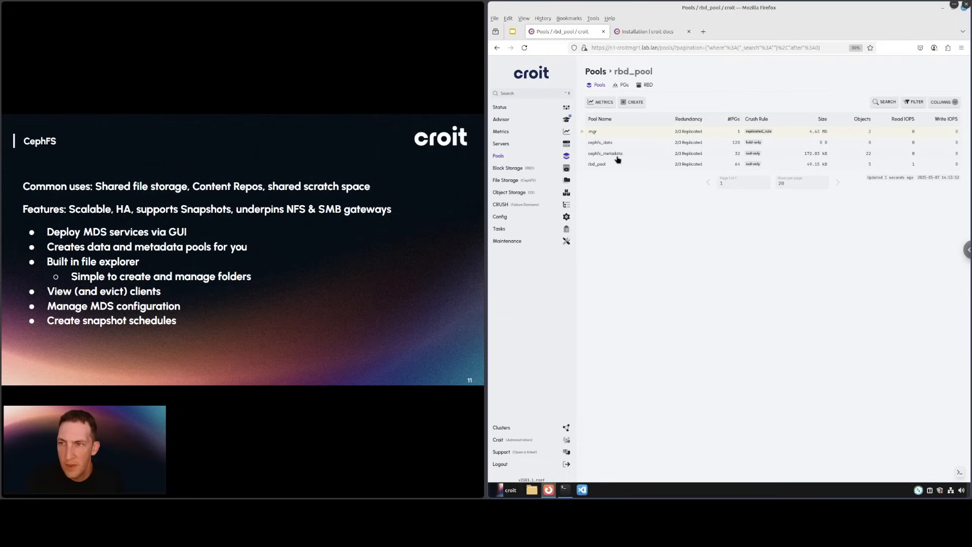
mouse_move(744, 159)
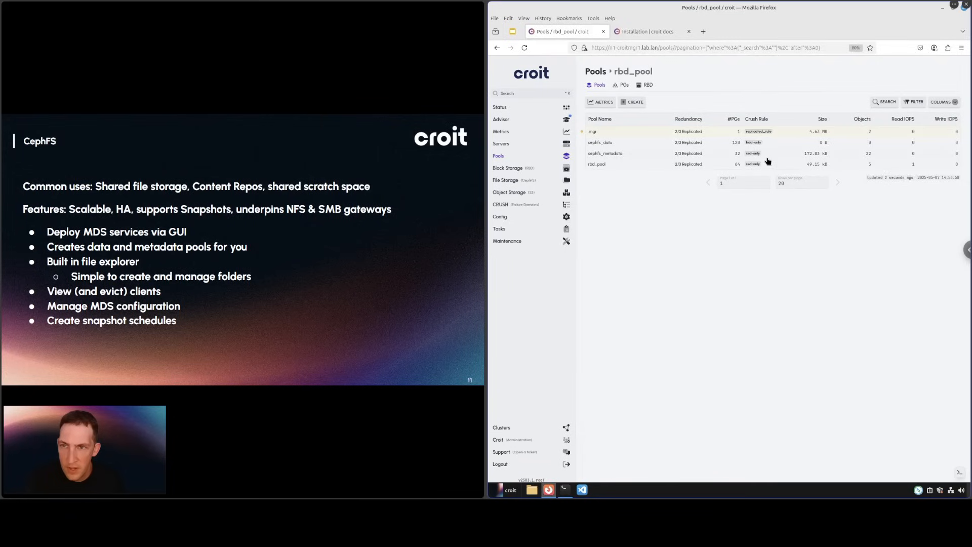
mouse_move(753, 143)
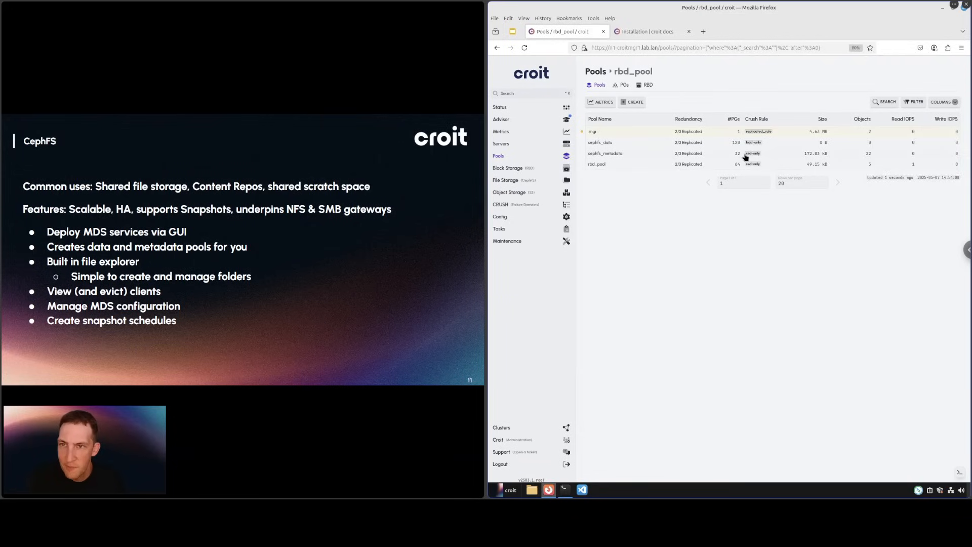
mouse_move(643, 154)
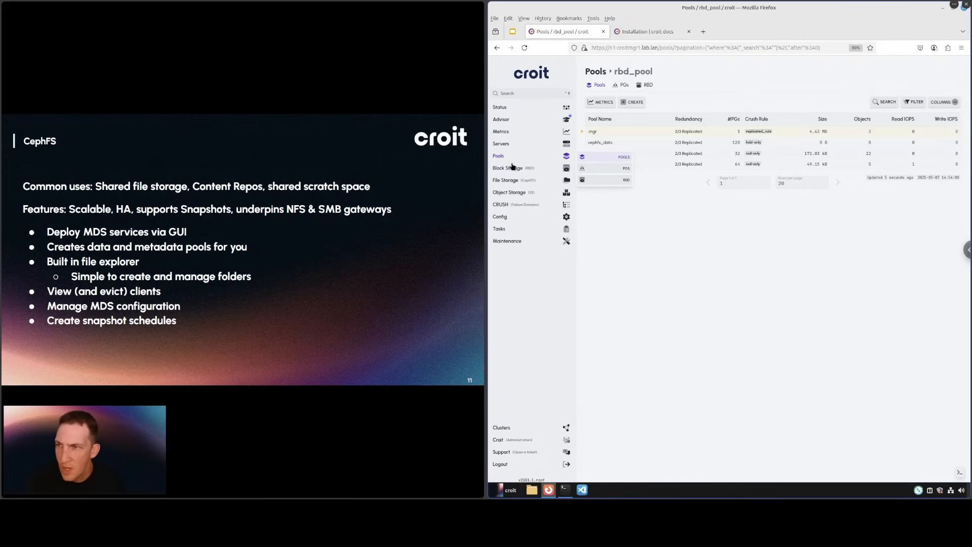
click(508, 168)
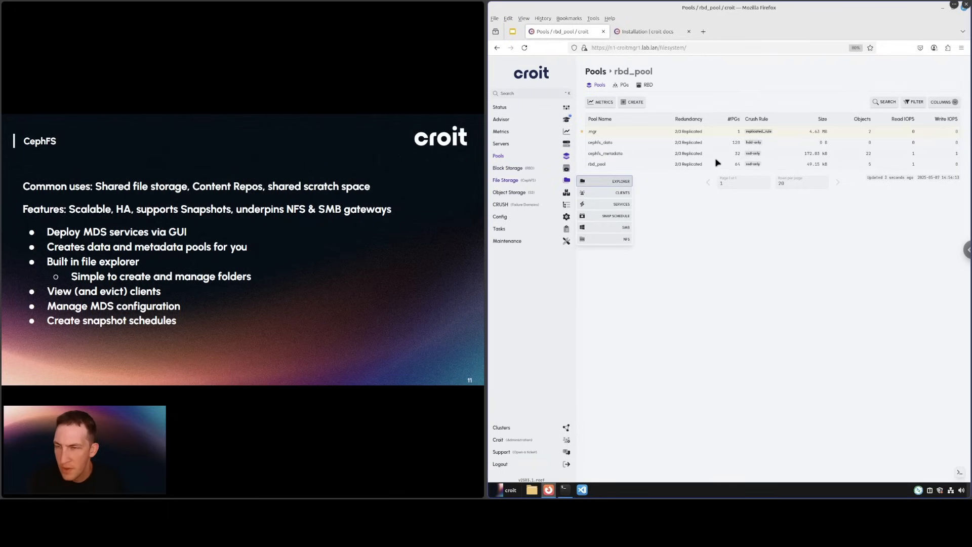
click(614, 180)
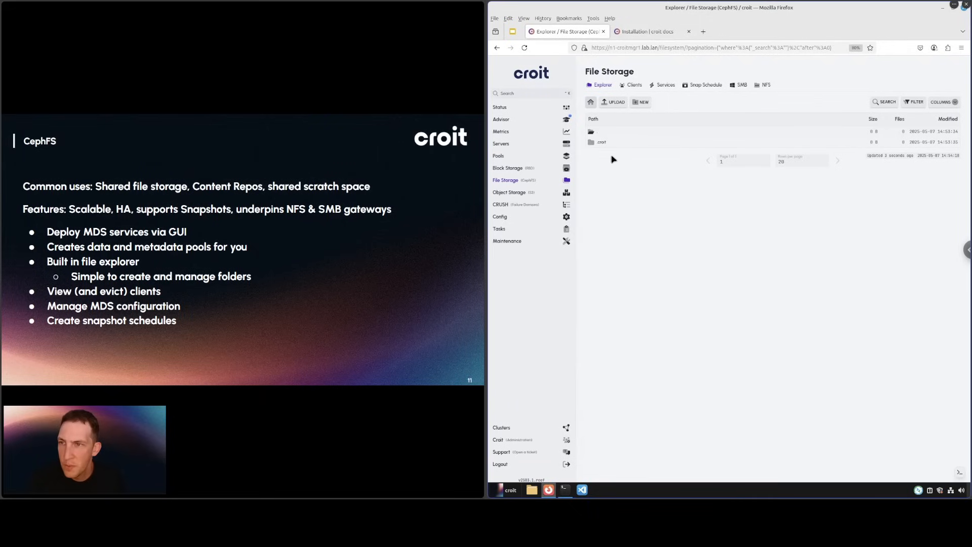
click(643, 102)
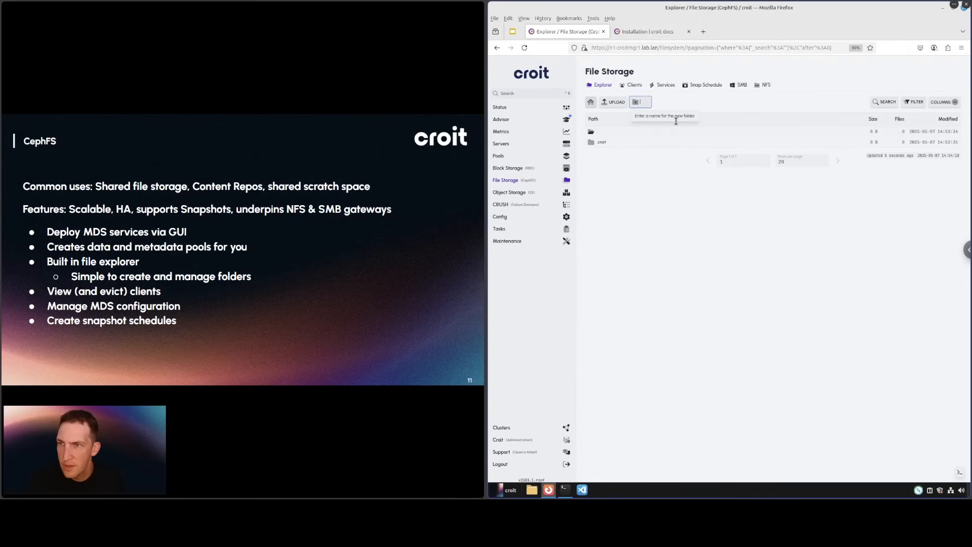
text(TEST)
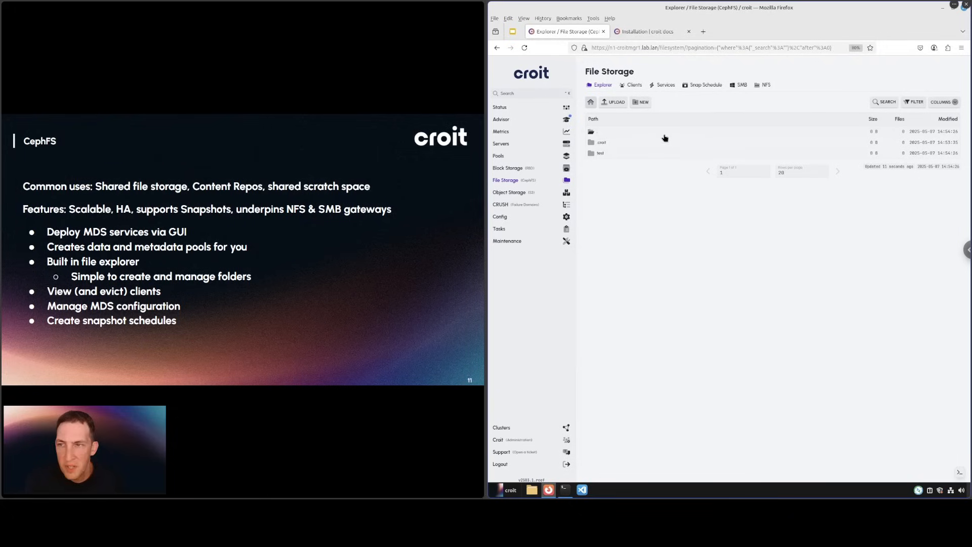
mouse_move(634, 158)
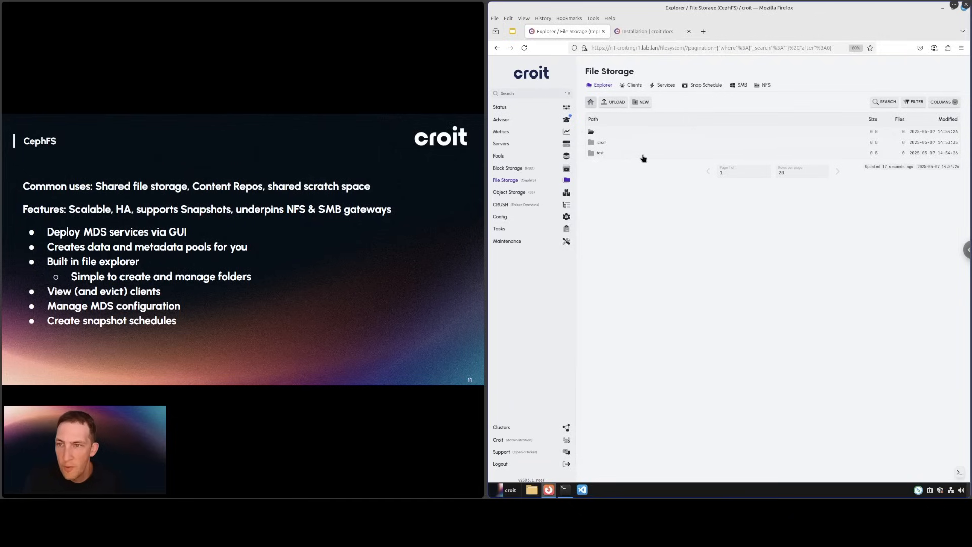
mouse_move(646, 176)
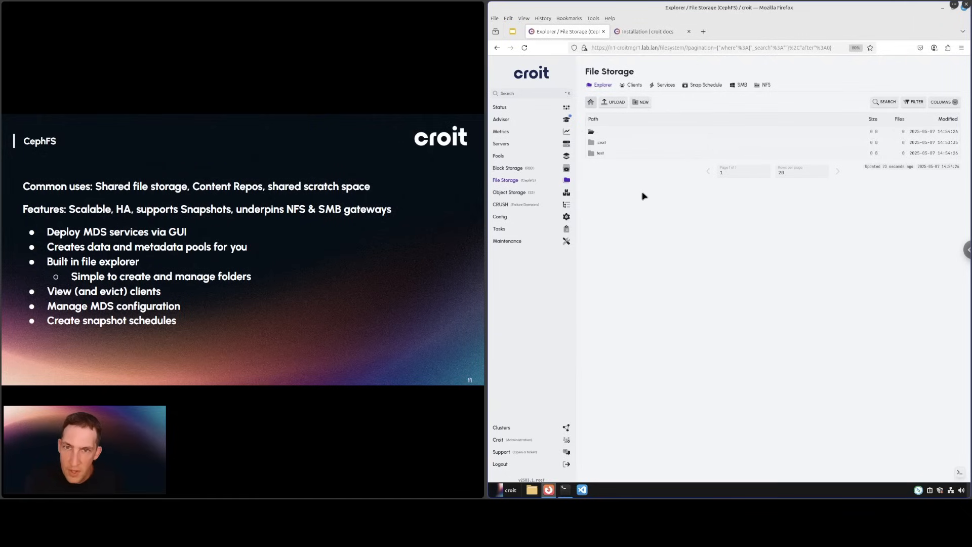
mouse_move(653, 171)
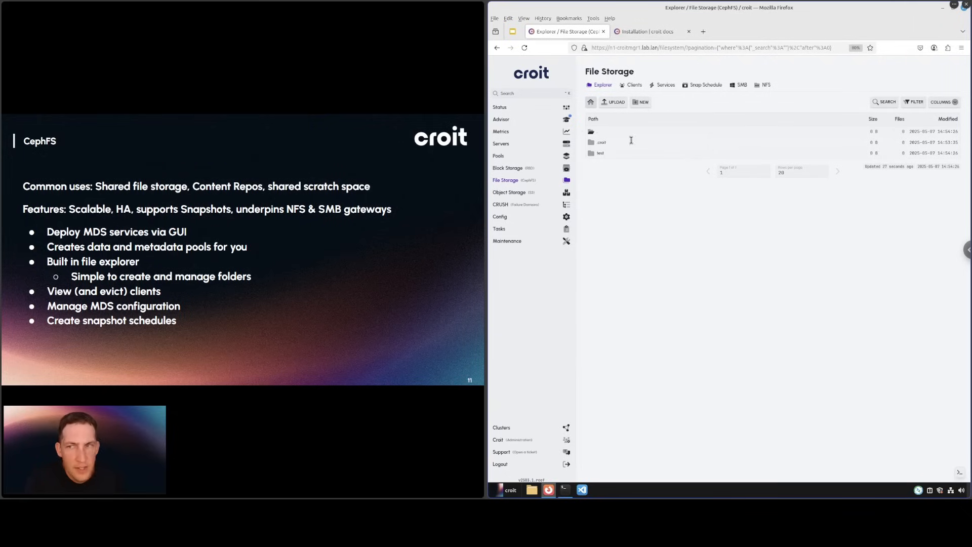
click(600, 153)
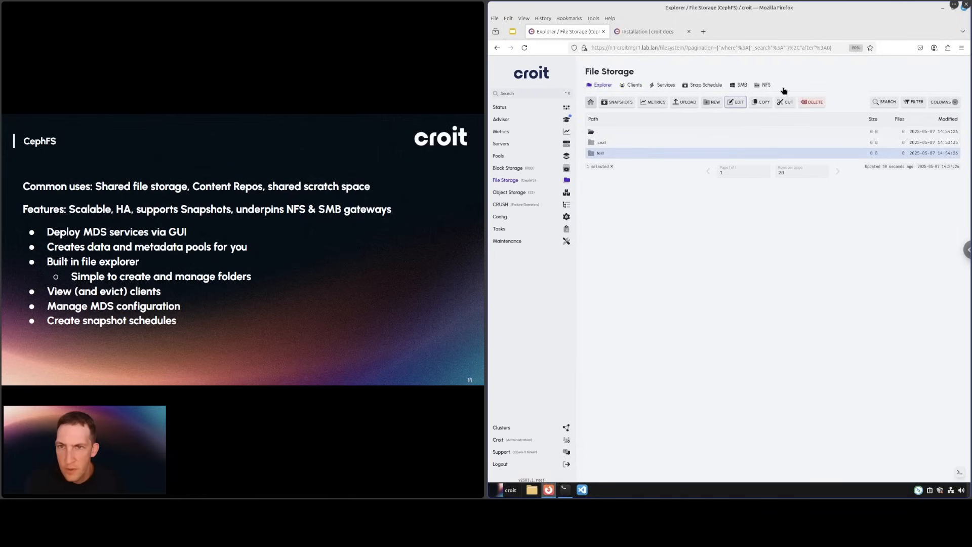
click(736, 102)
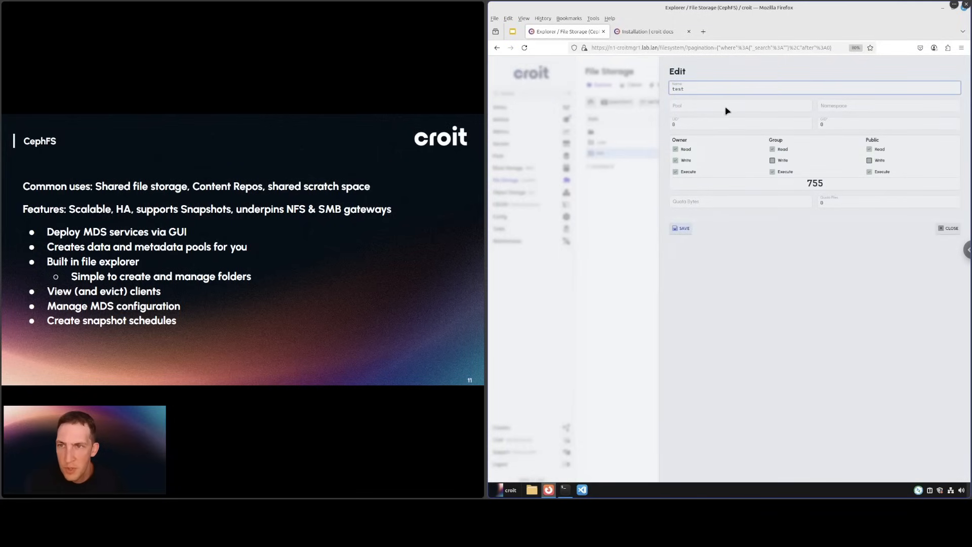
click(740, 105)
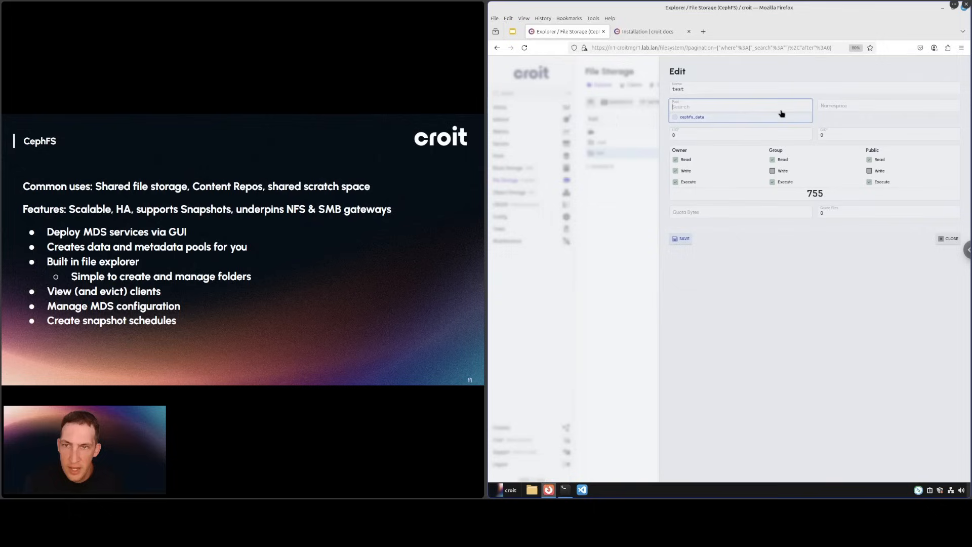
click(889, 106)
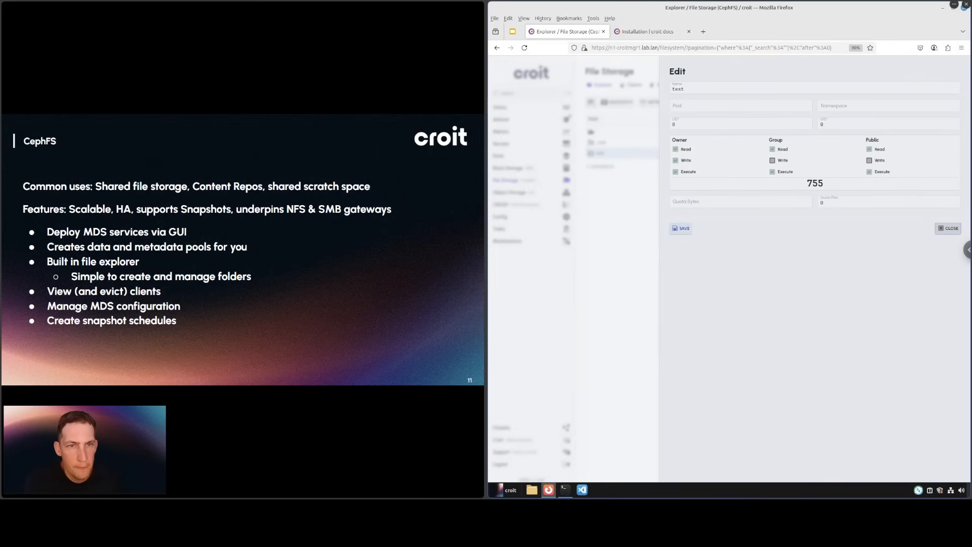
click(948, 228)
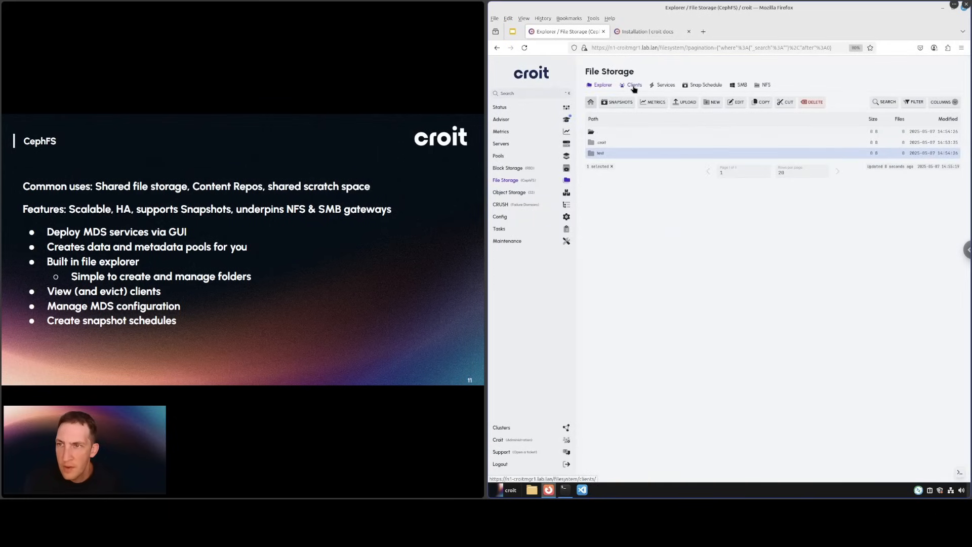
Step: Show the CephFS Clients list and select the n1 kernel client
click(635, 84)
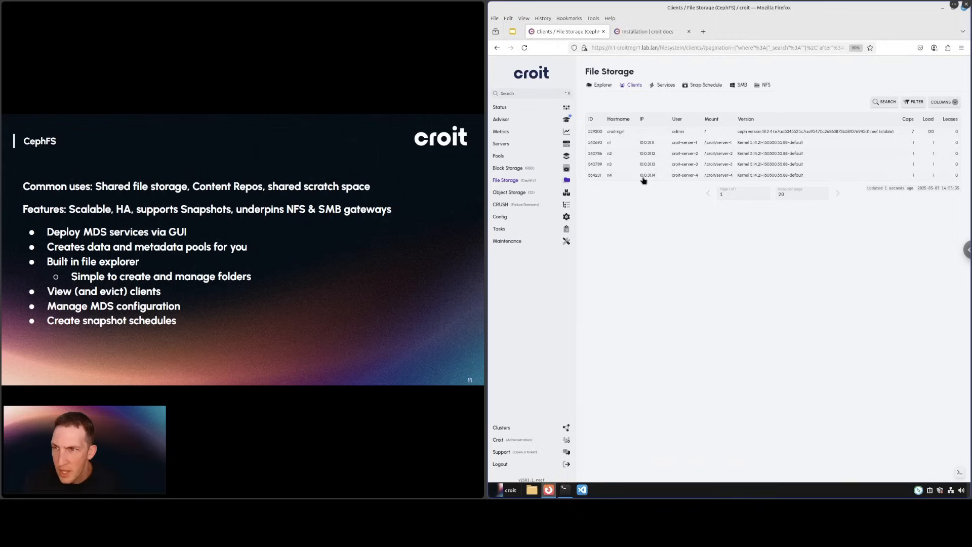
click(640, 142)
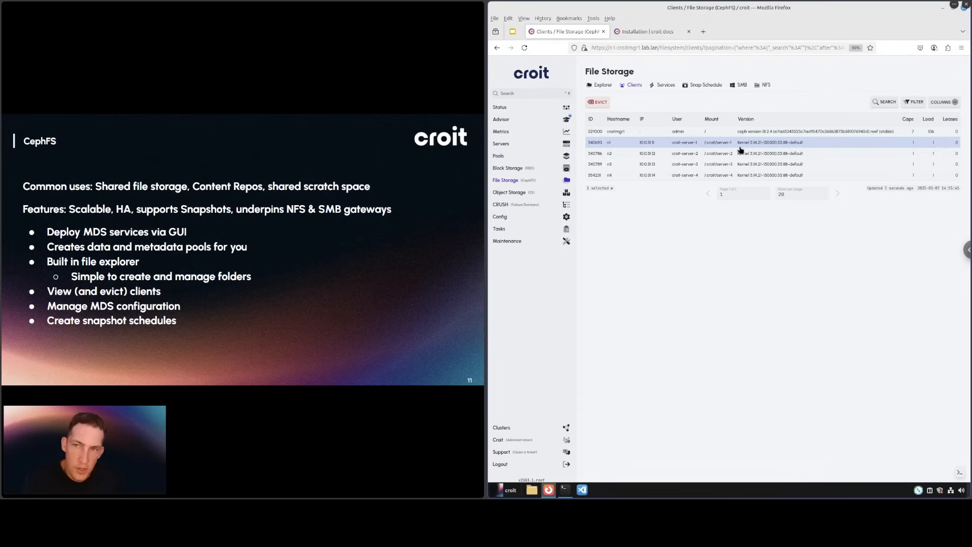
mouse_move(761, 150)
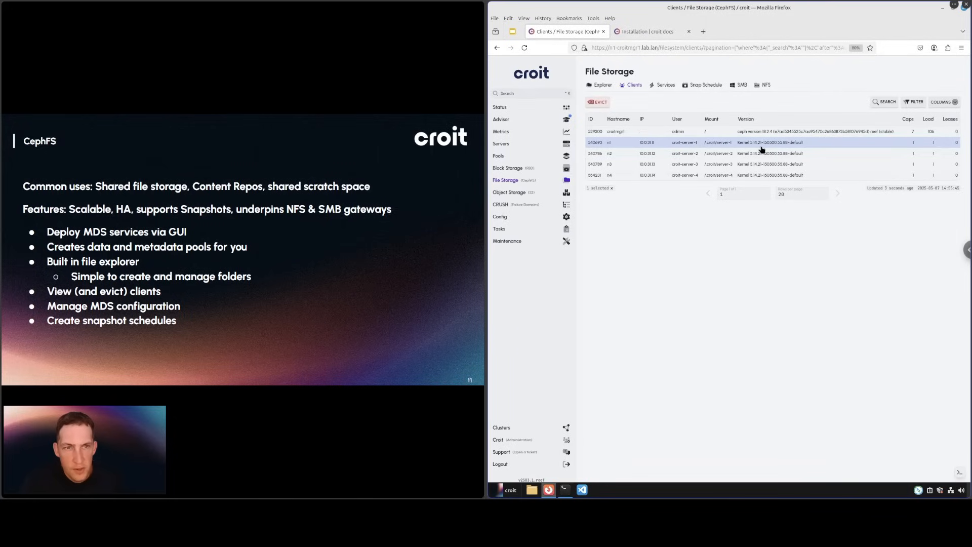
mouse_move(716, 133)
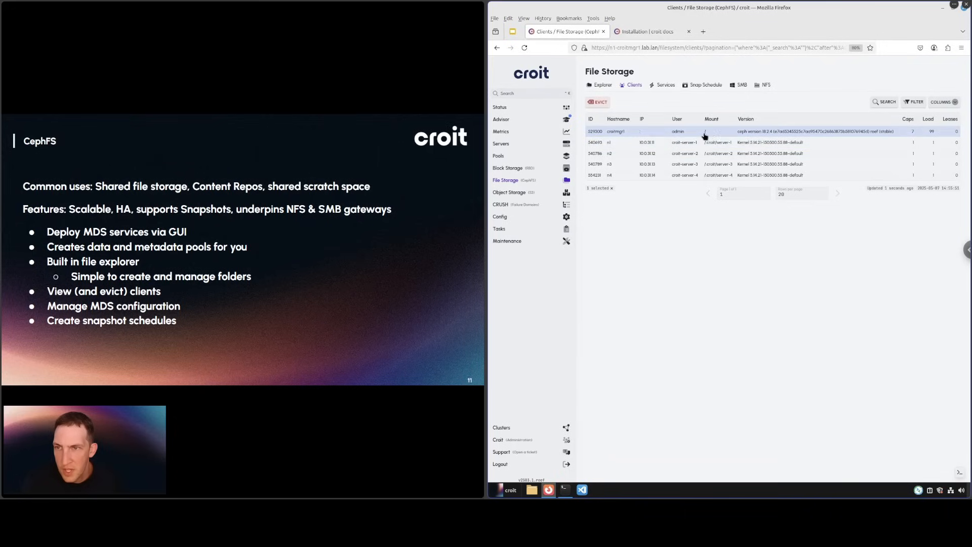
mouse_move(715, 245)
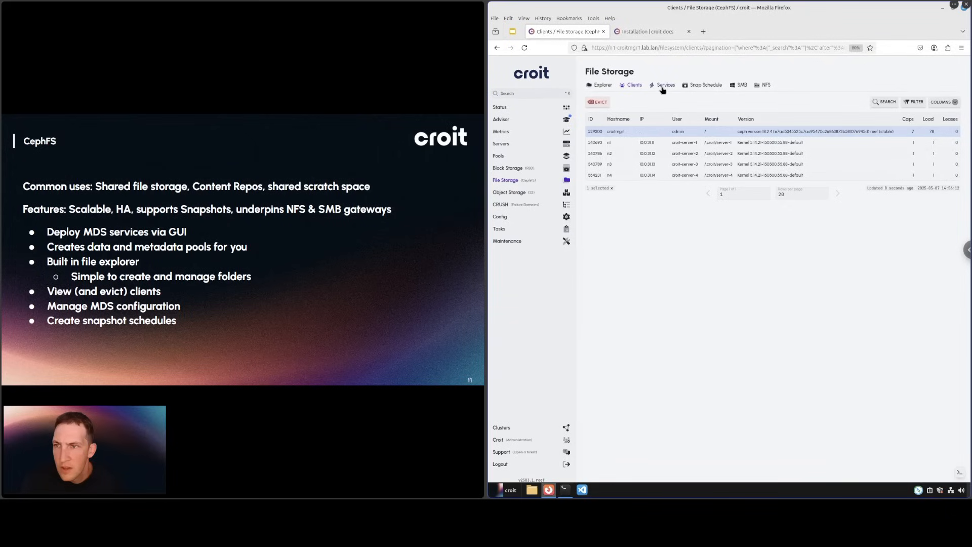
Step: Check the Services tab showing one active and two standby MDS, then open Snap Schedule
click(665, 85)
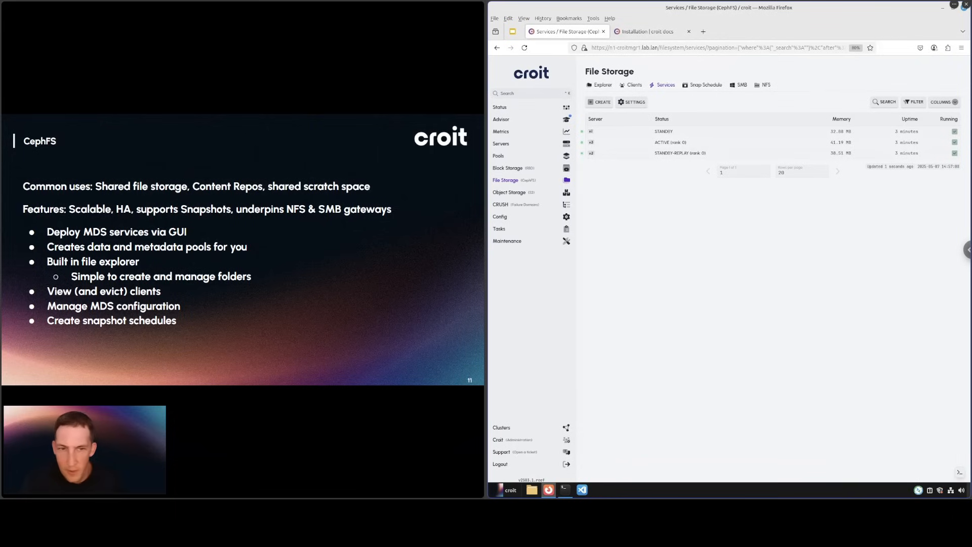
mouse_move(703, 86)
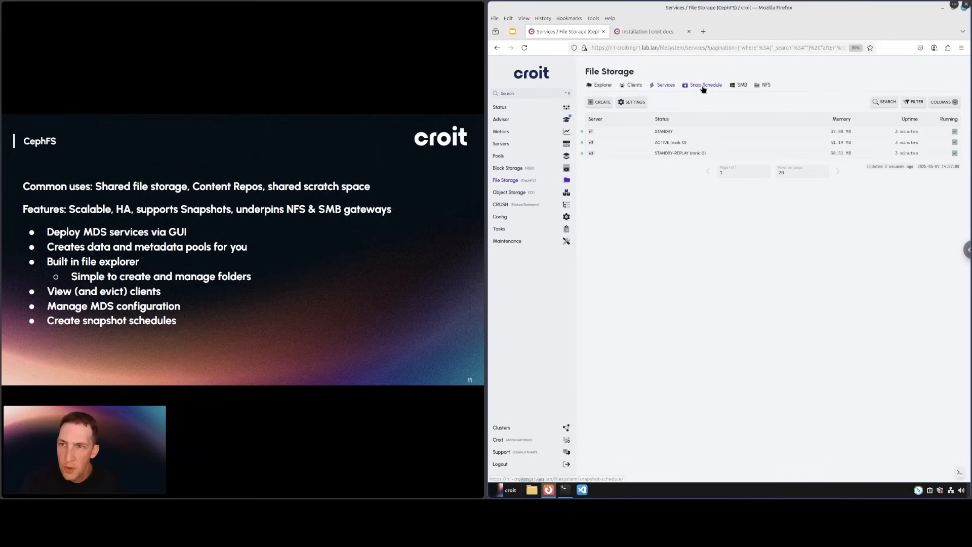
click(705, 84)
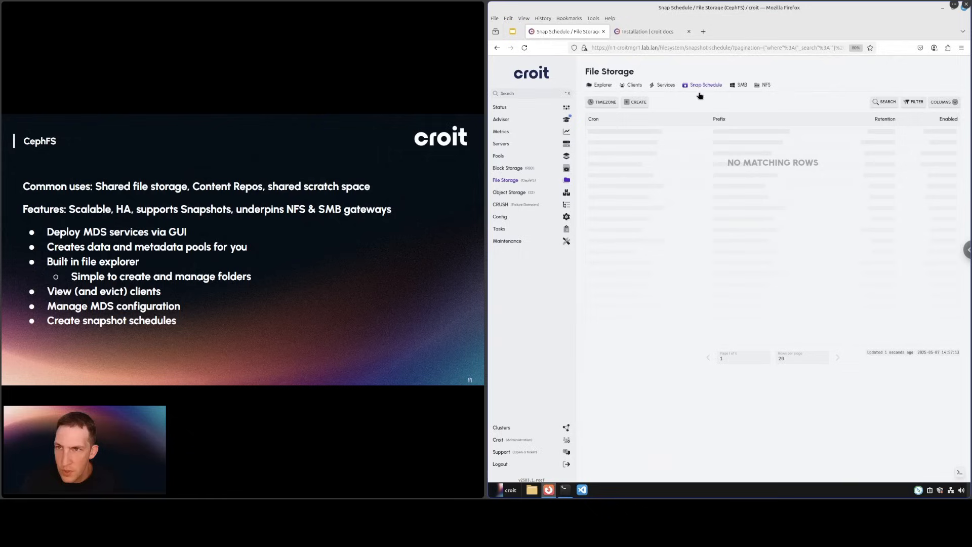
Step: Create a schedule on path /test, every Sunday at midnight, prefix auto, retention 3
click(635, 102)
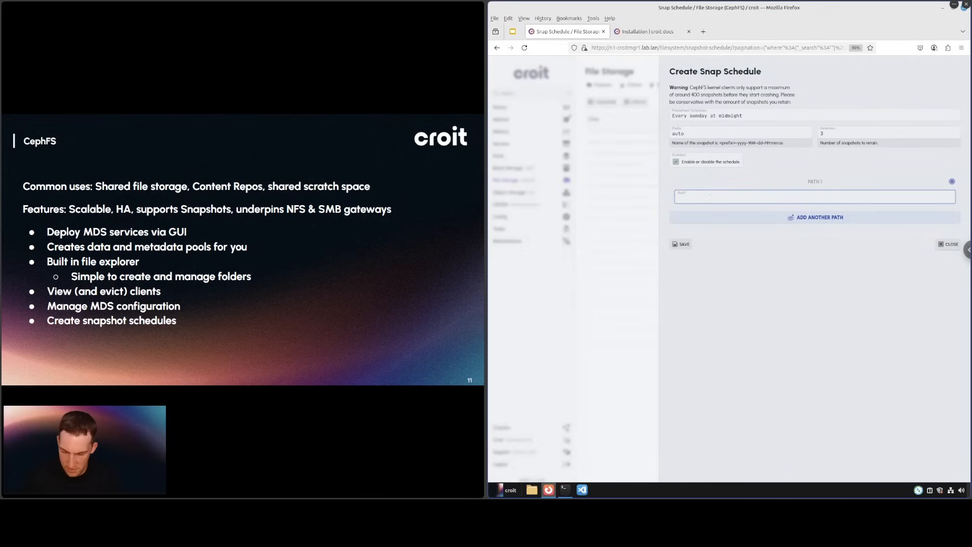
text(/test)
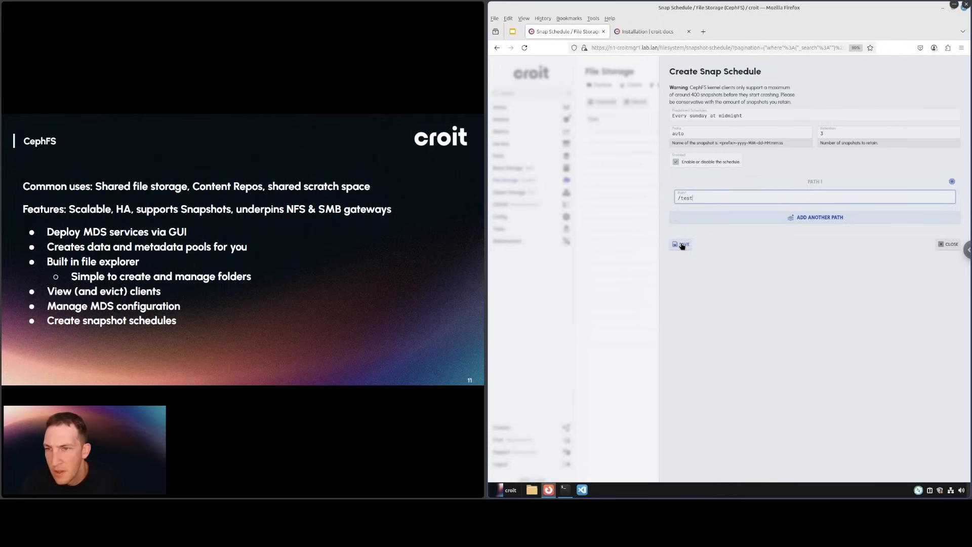
click(681, 244)
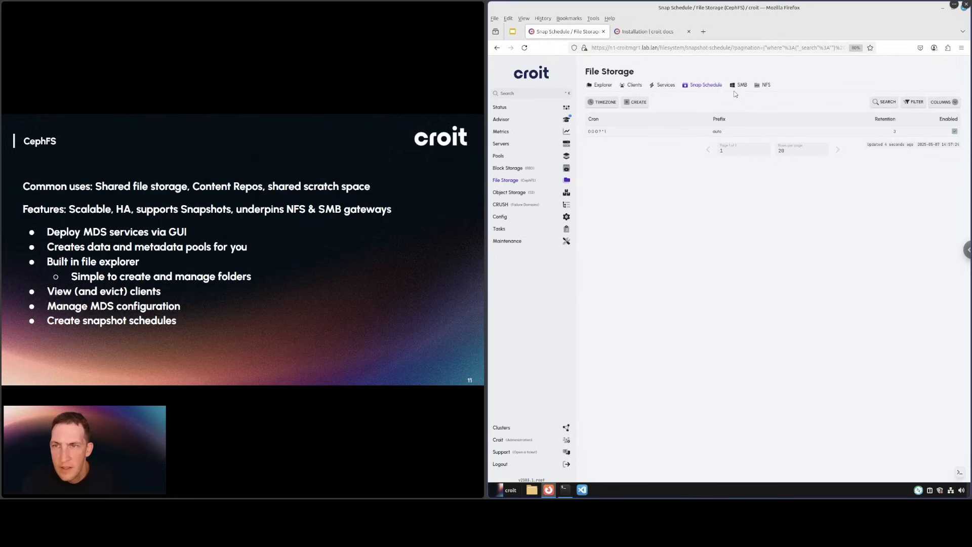
mouse_move(680, 177)
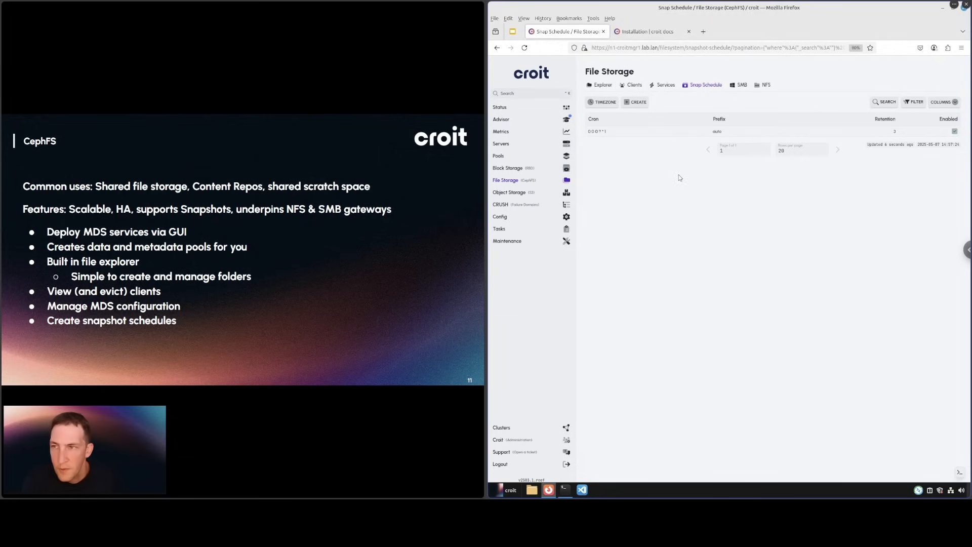